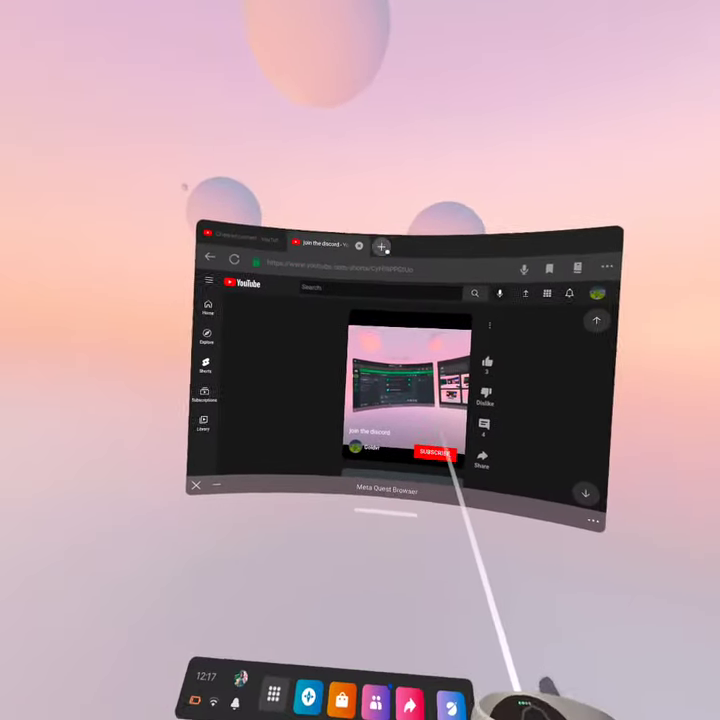
# Add a fresh tab showing the start page beside the two YouTube tabs.
pyautogui.click(382, 248)
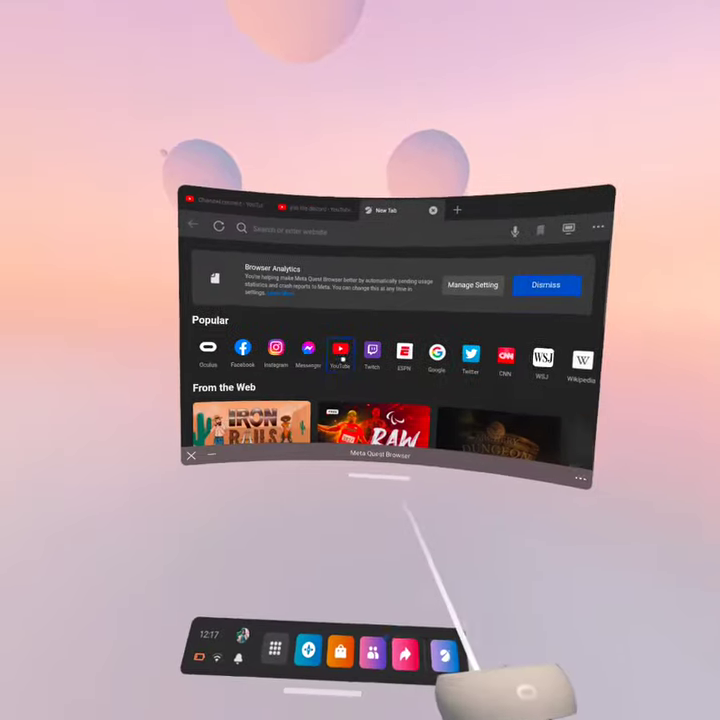
# Reach the channel's Videos page on YouTube listing its uploads.
pyautogui.click(340, 356)
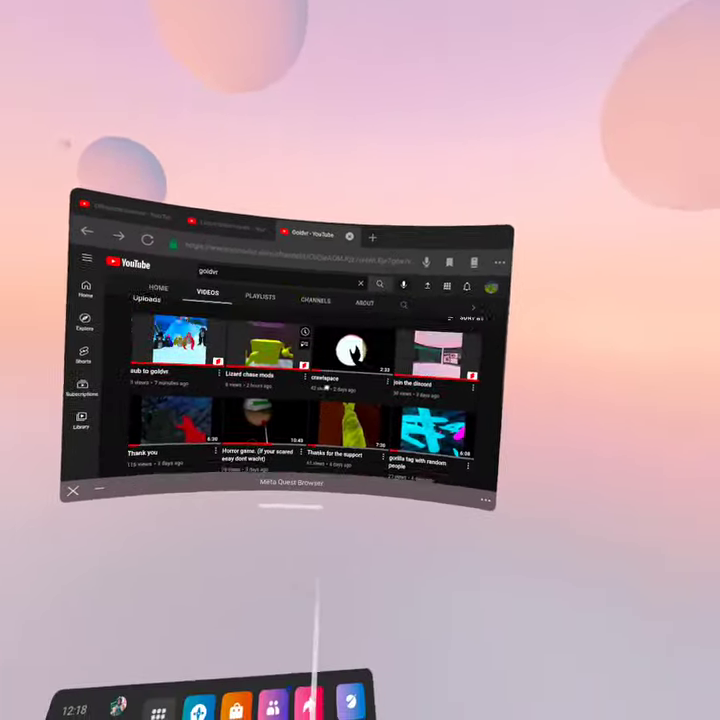
# Play the crawlspace video and view its description with the Discord link.
pyautogui.click(342, 356)
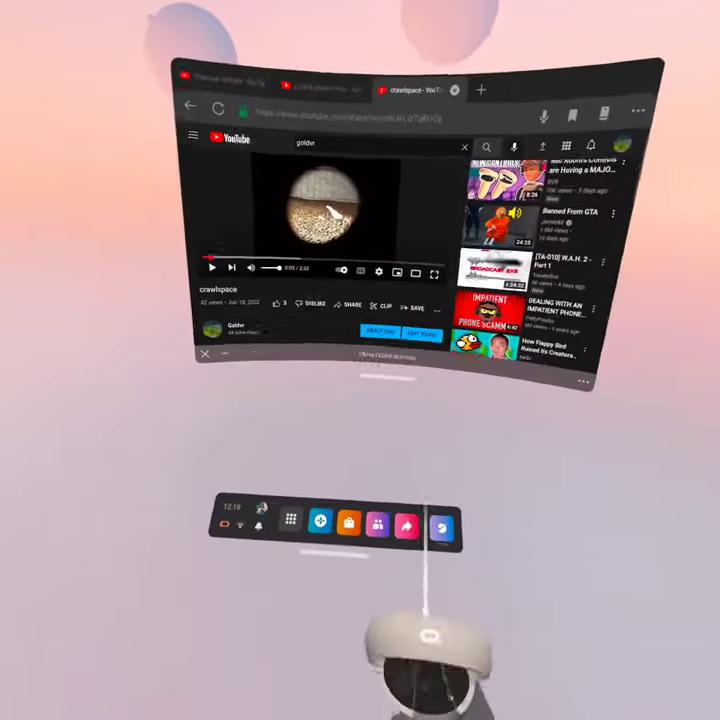
pyautogui.click(404, 528)
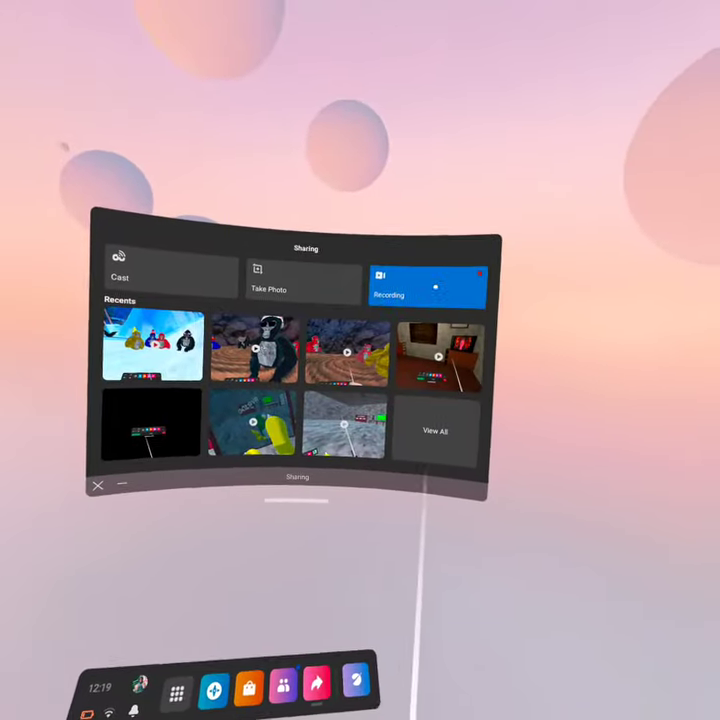